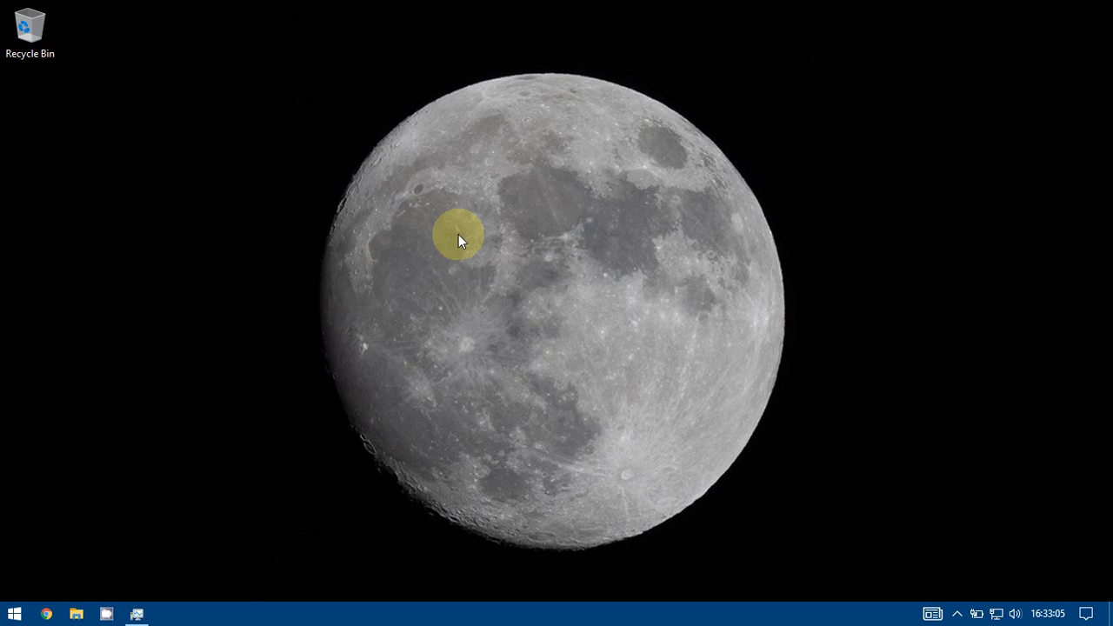
pyautogui.moveTo(97, 76)
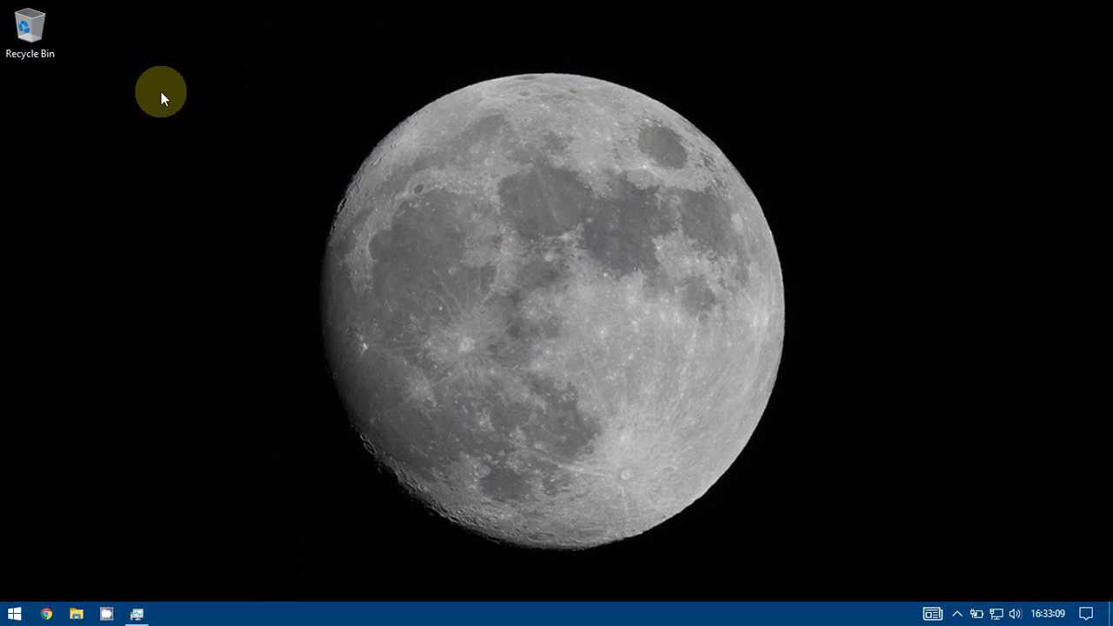
pyautogui.moveTo(233, 190)
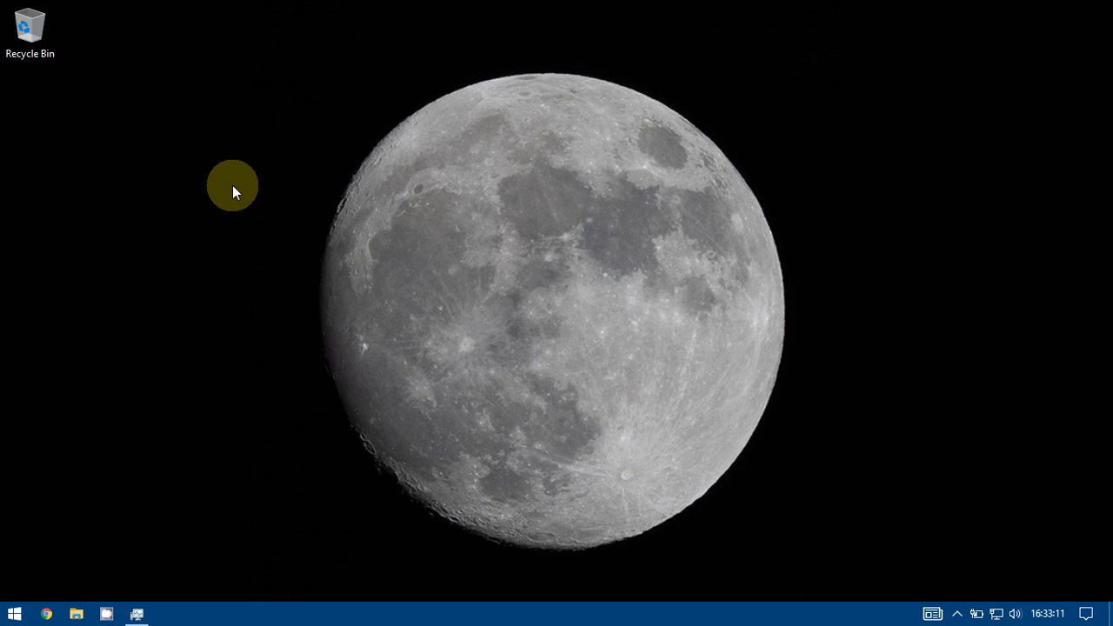
pyautogui.moveTo(264, 313)
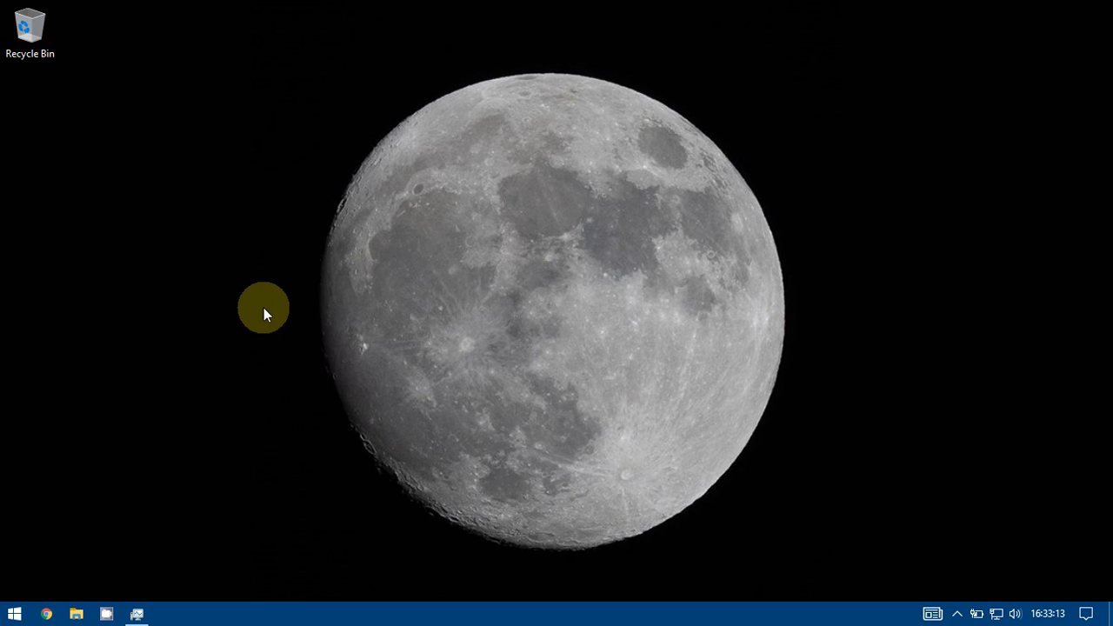
pyautogui.moveTo(230, 556)
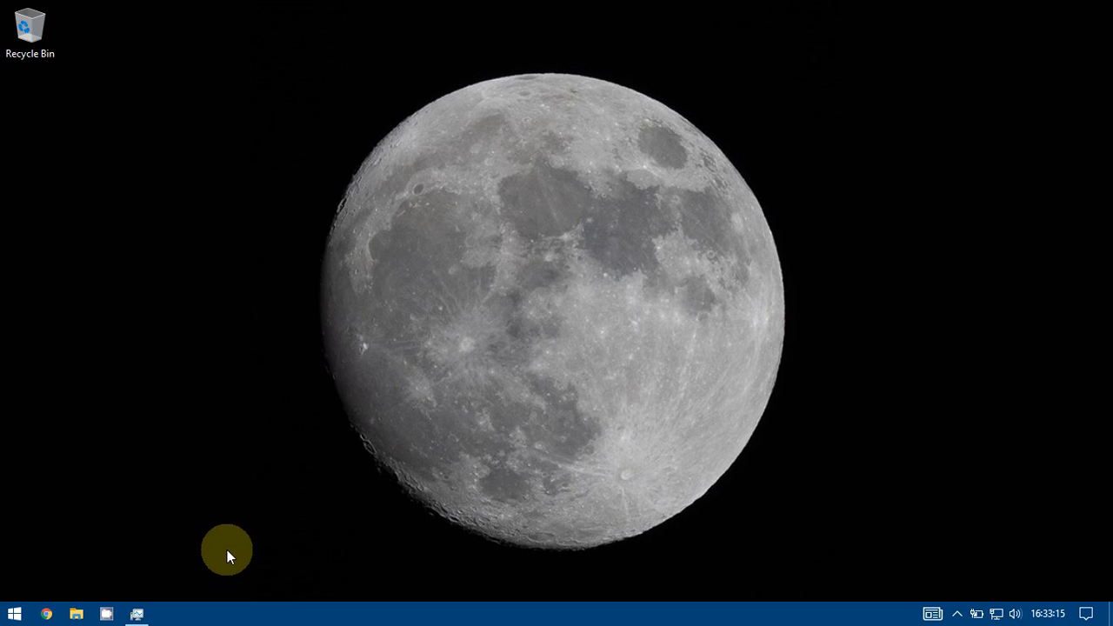
# - Reach the Themes page via Taskbar settings from the taskbar's context menu
pyautogui.rightClick(247, 615)
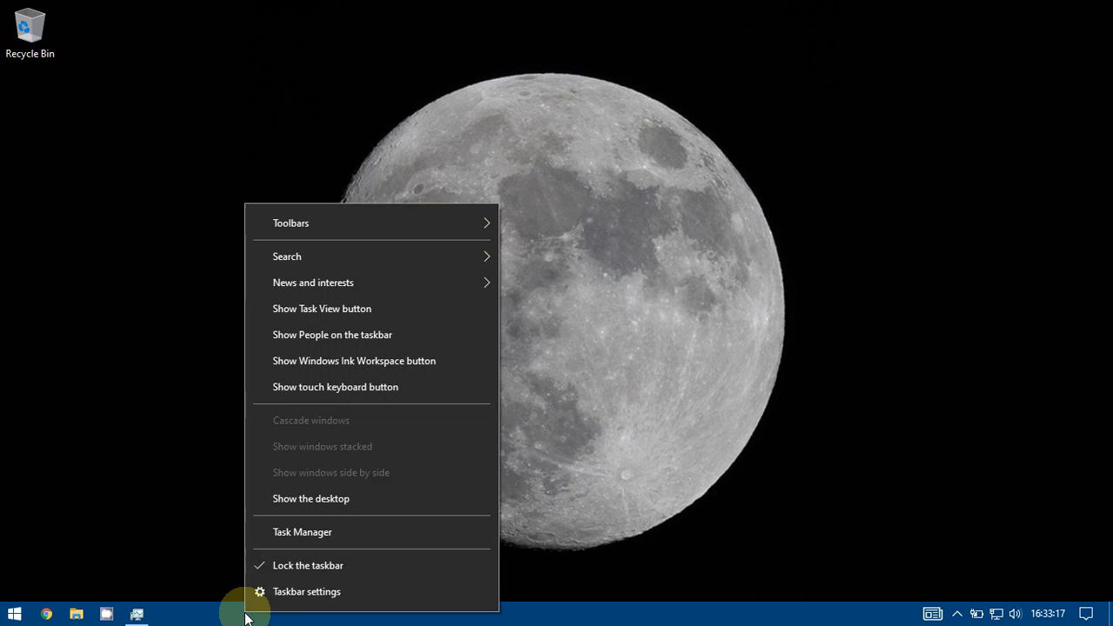
pyautogui.click(306, 591)
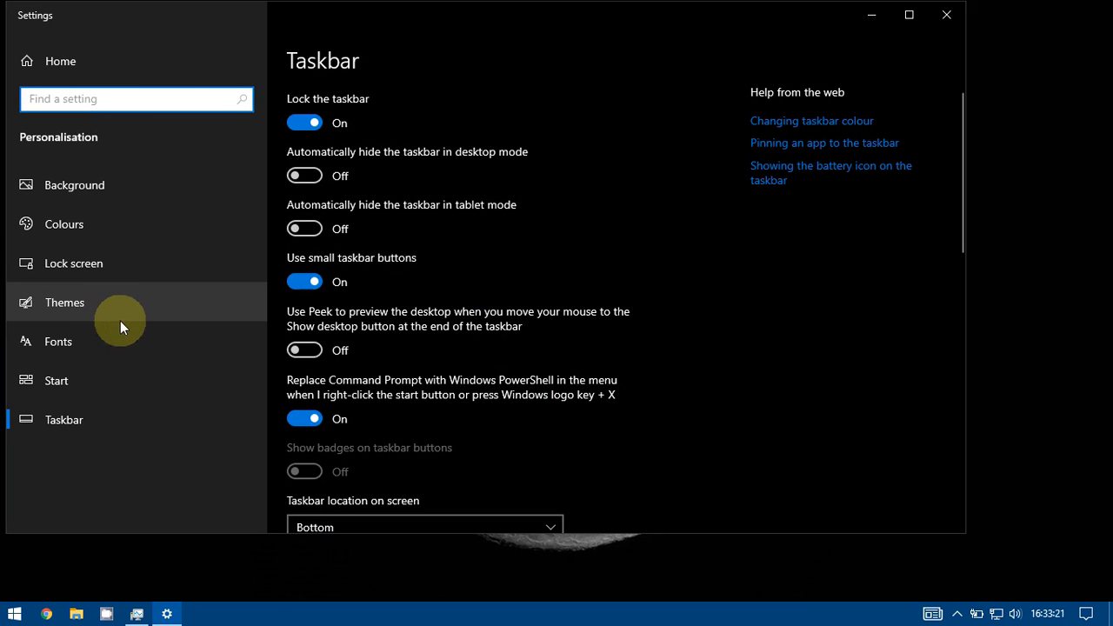
pyautogui.click(62, 302)
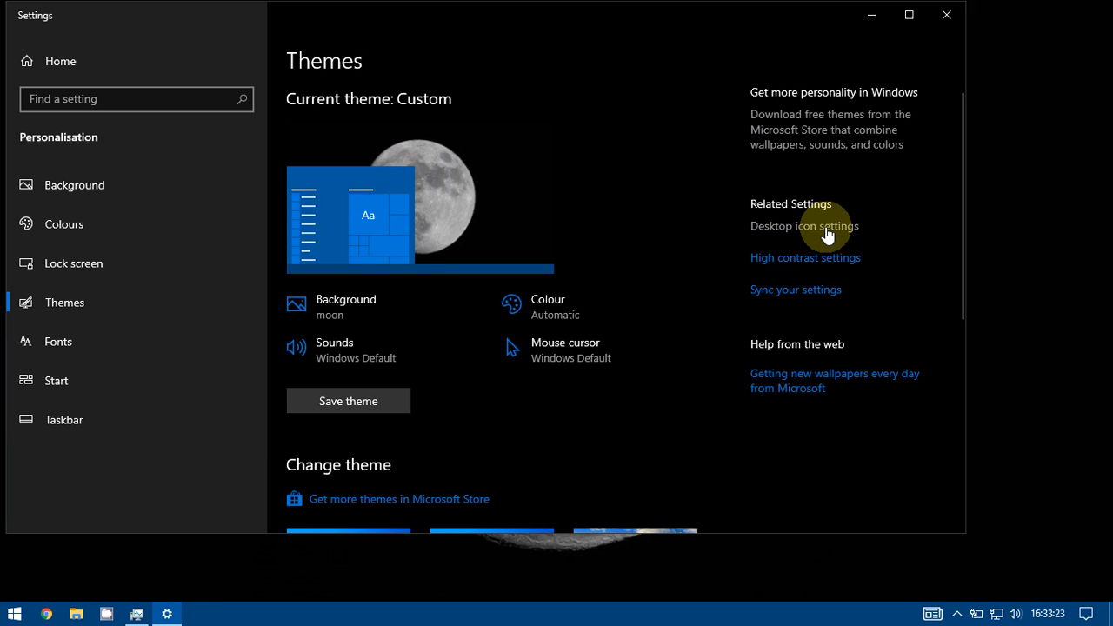
# - In Desktop icon settings, enable Computer and Control Panel icons and apply, closing Settings
pyautogui.click(803, 226)
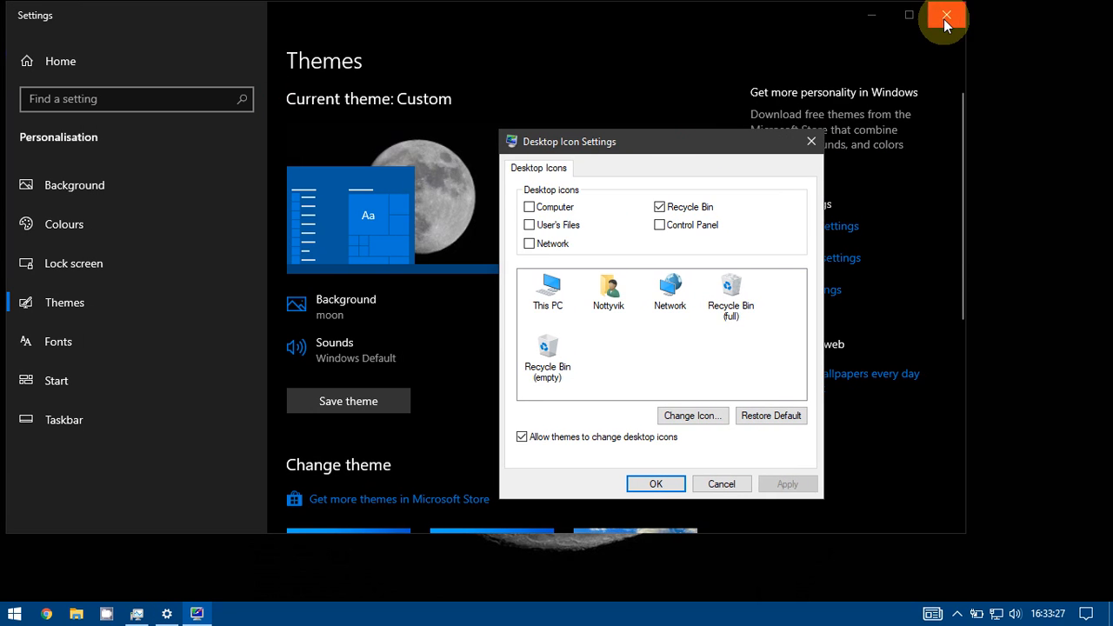
pyautogui.click(945, 14)
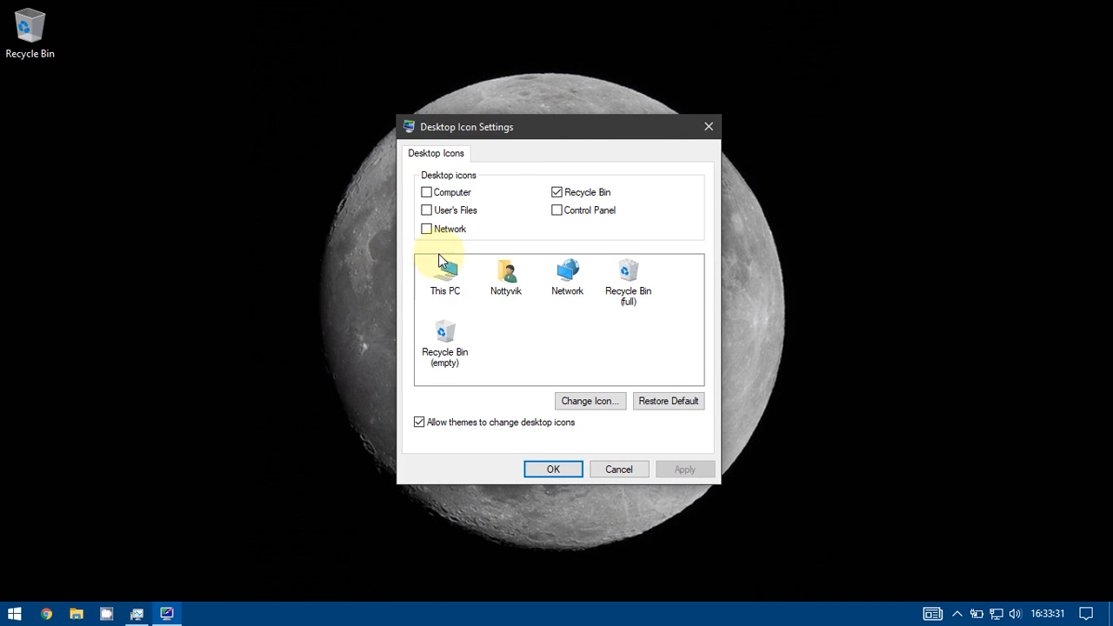
pyautogui.click(426, 191)
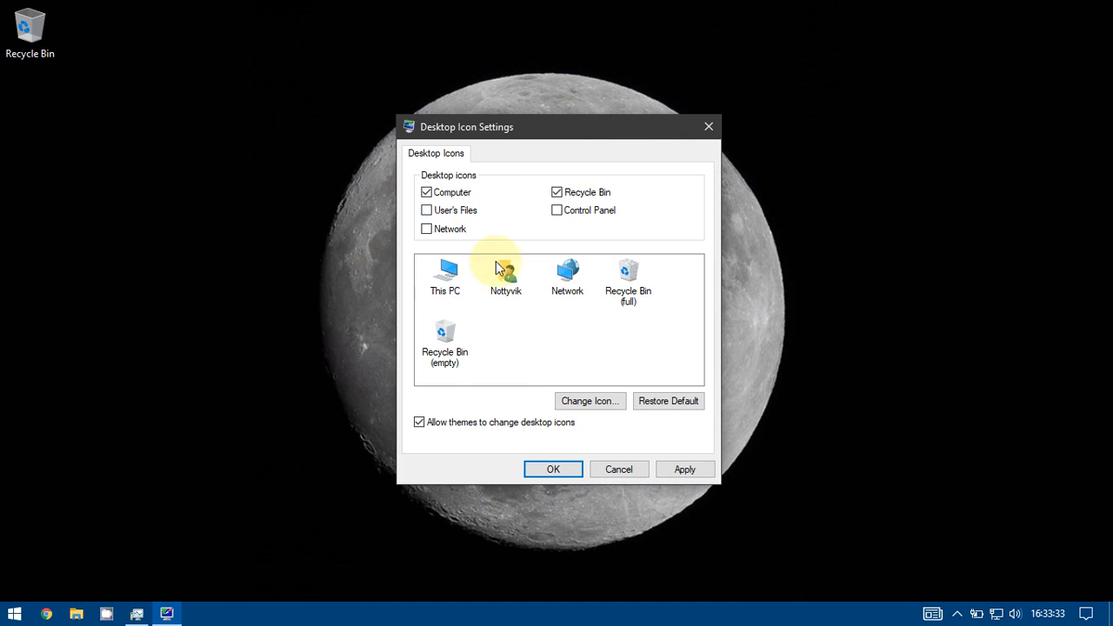
pyautogui.click(557, 209)
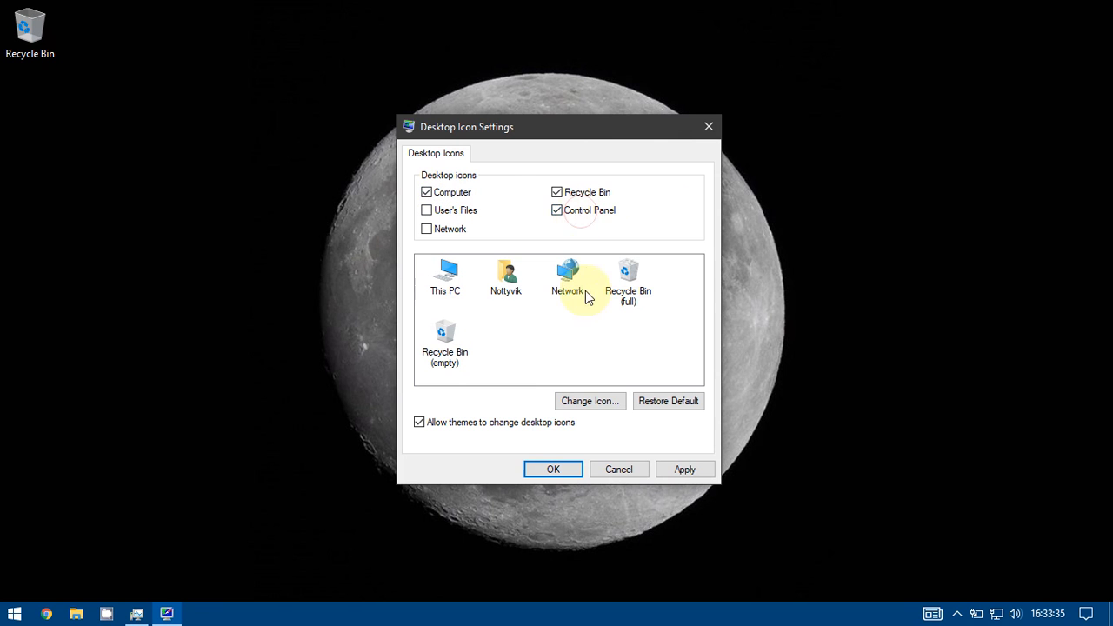
pyautogui.moveTo(657, 444)
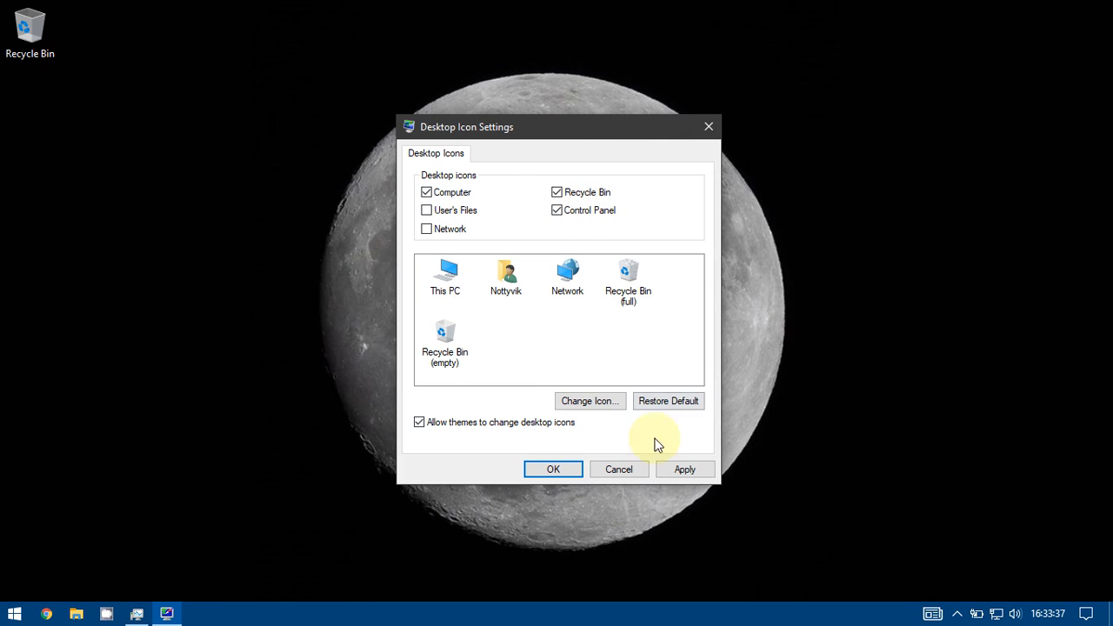
pyautogui.click(553, 469)
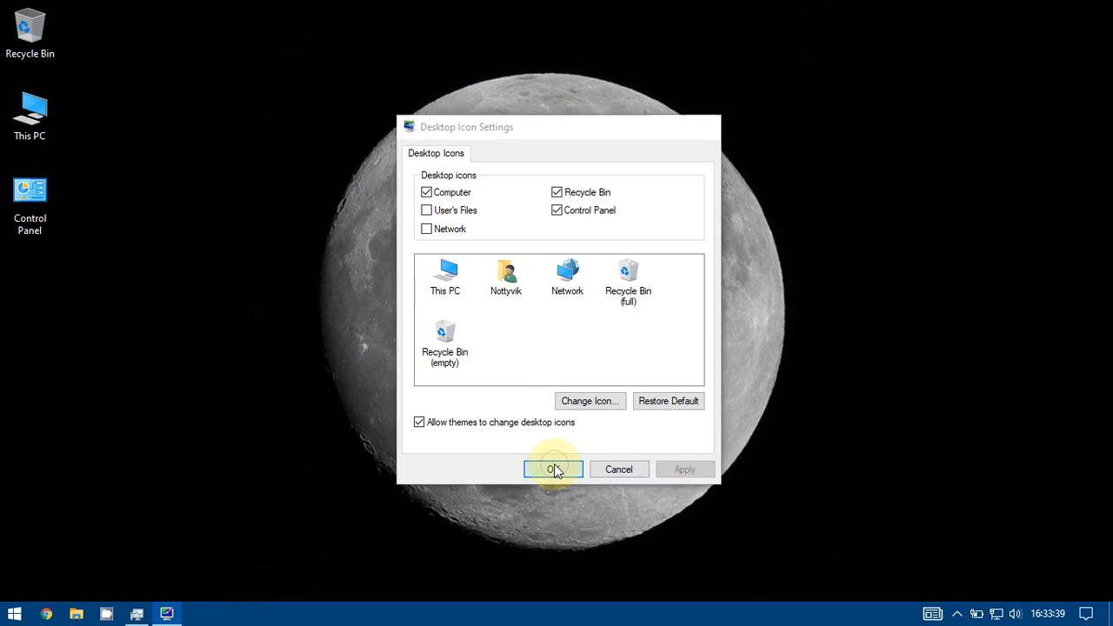
pyautogui.click(553, 469)
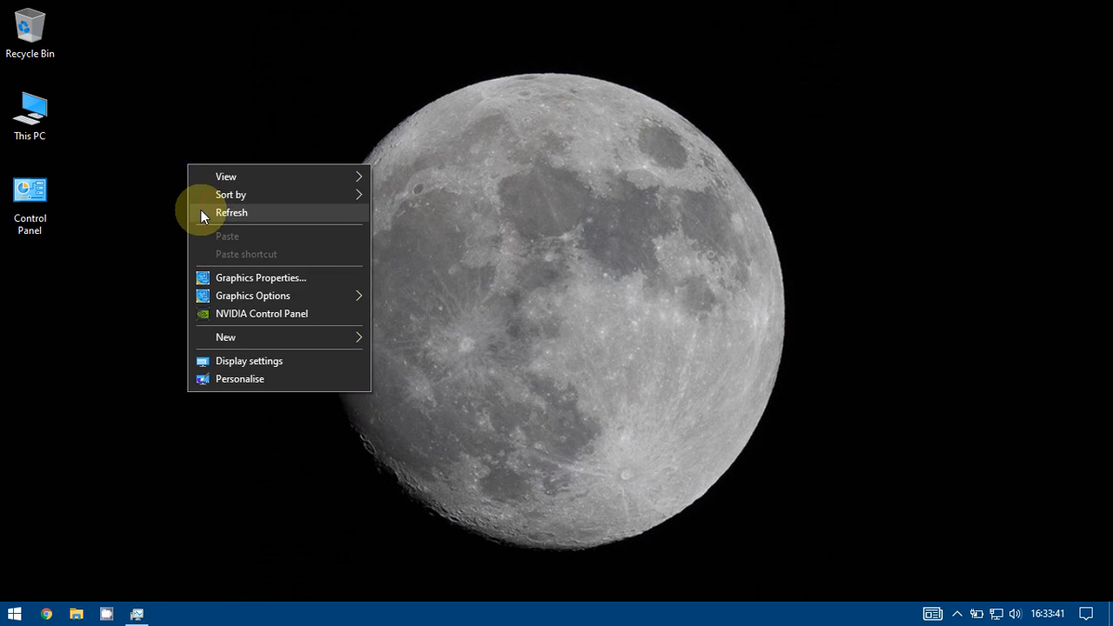
# - Set the desktop to small icons and refresh so This PC sorts to the top
pyautogui.click(231, 212)
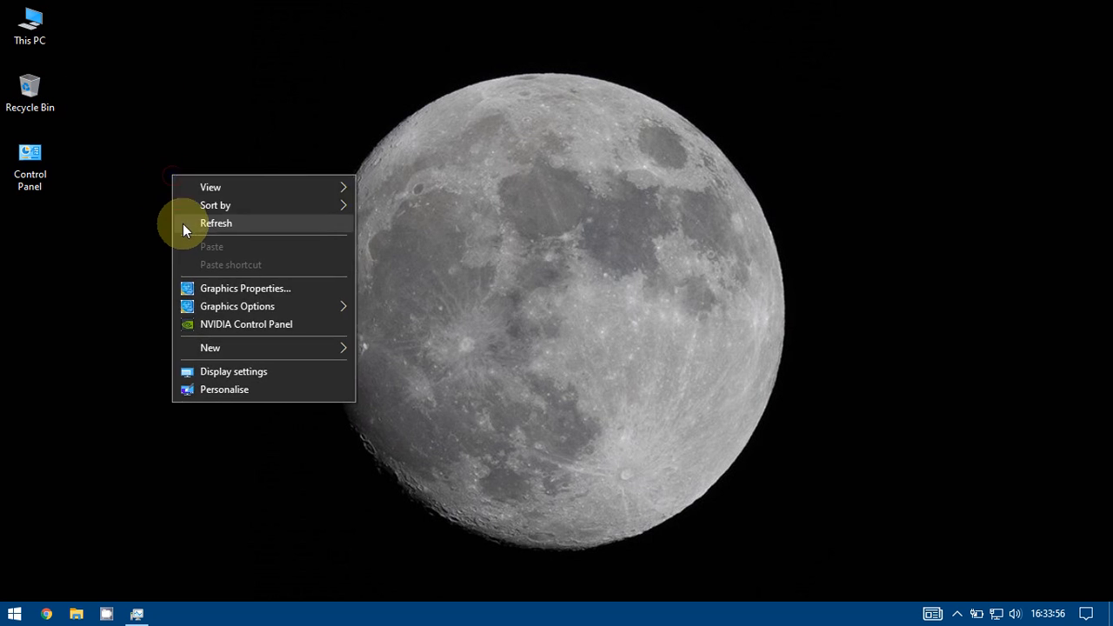
pyautogui.click(215, 222)
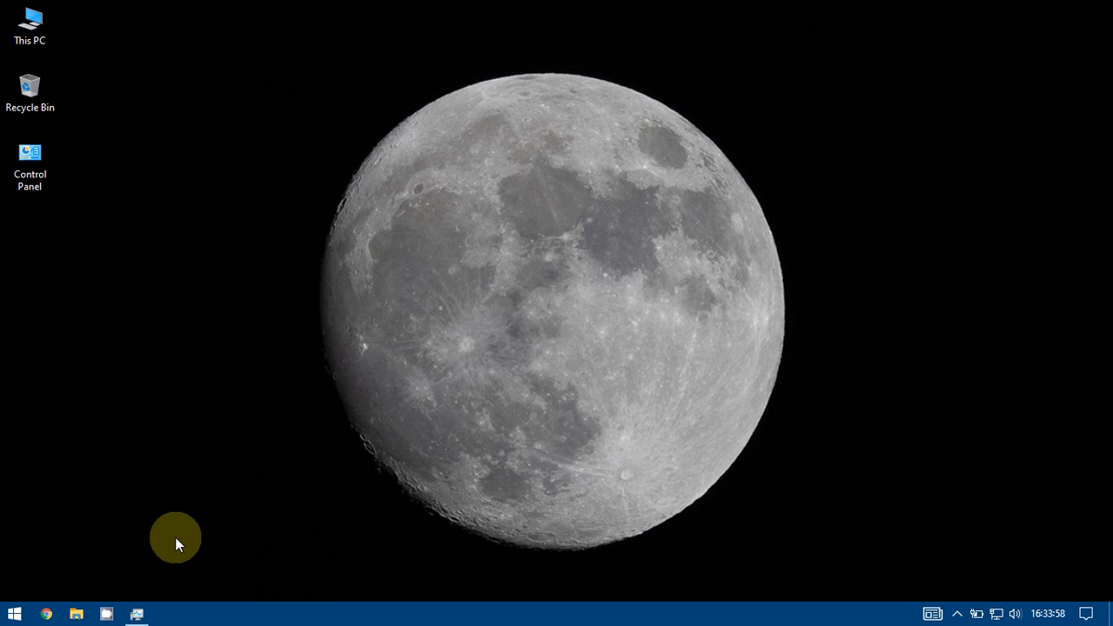